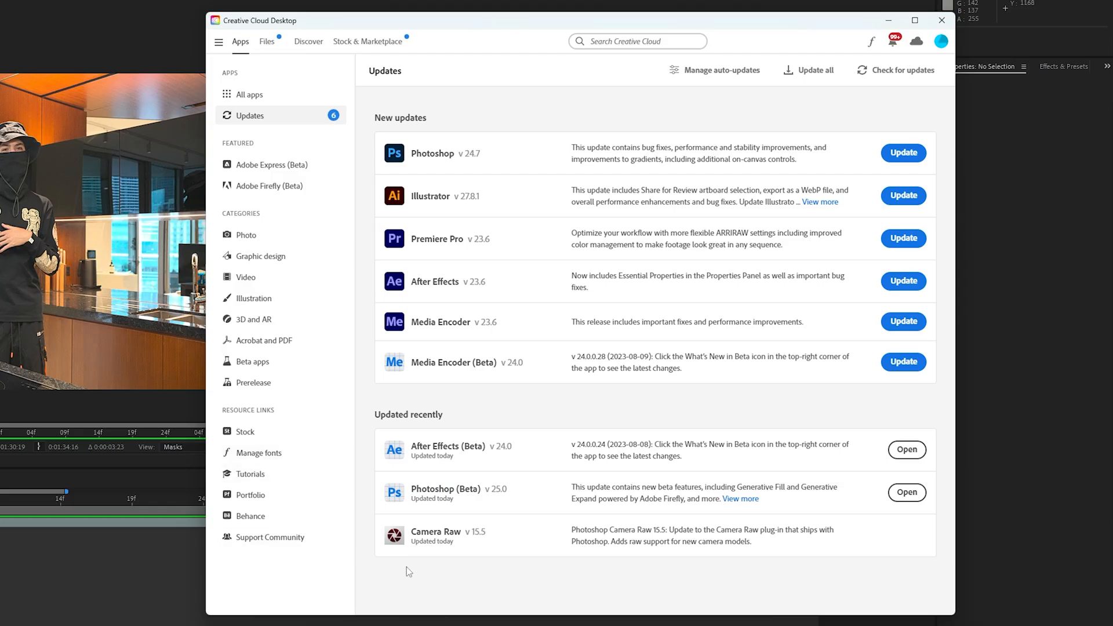
pyautogui.moveTo(473, 457)
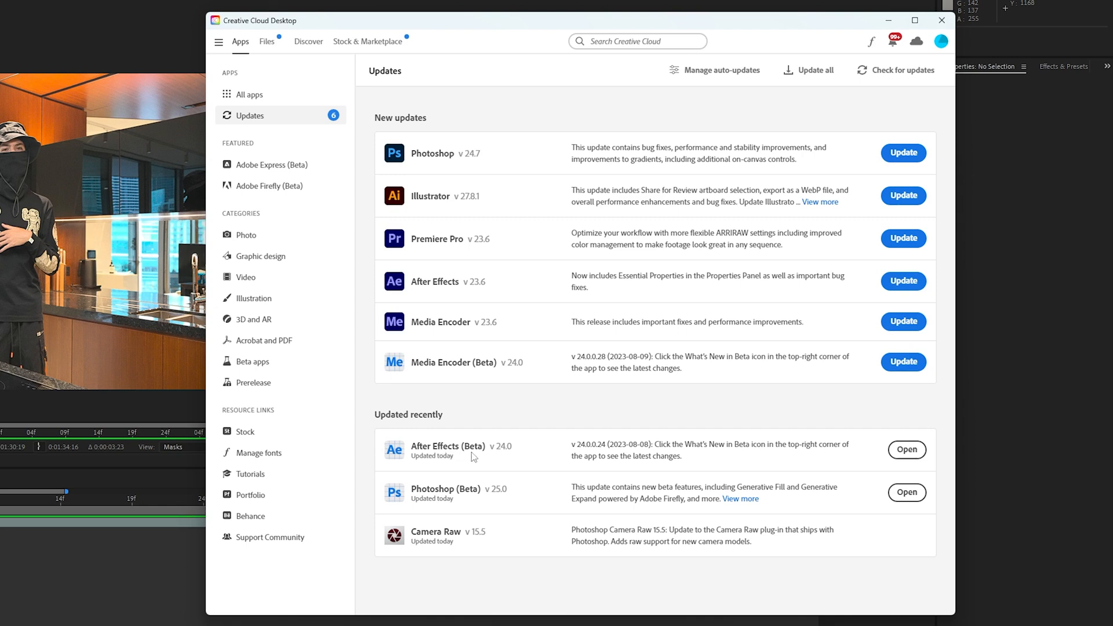
pyautogui.moveTo(479, 440)
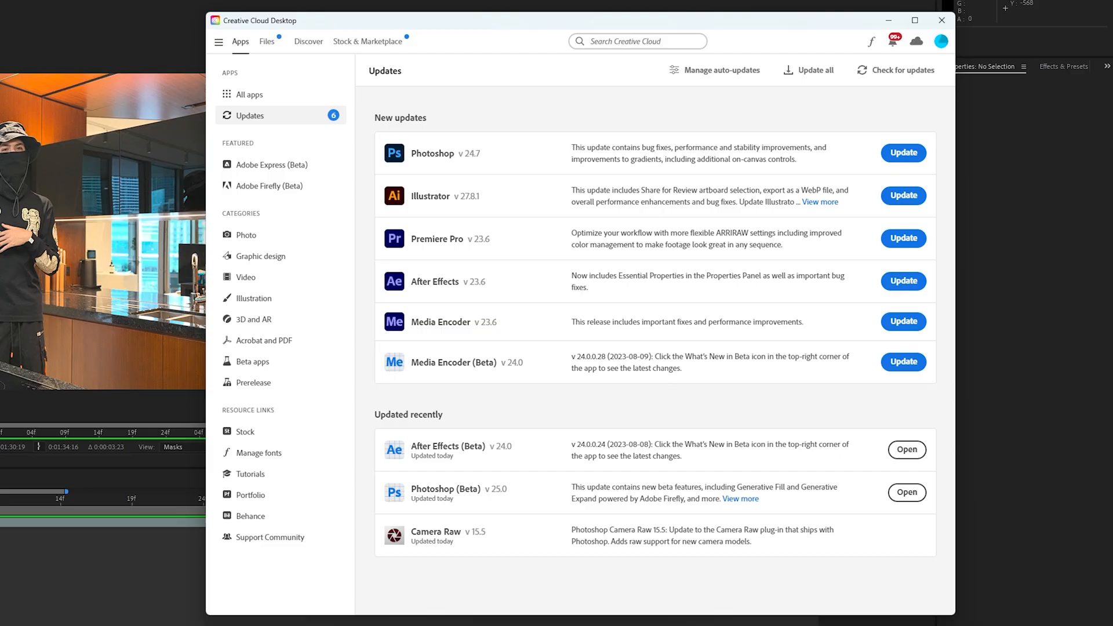
# - Launch the After Effects beta and paint a Roto Brush 3.0 outline over the hooded person
pyautogui.click(941, 19)
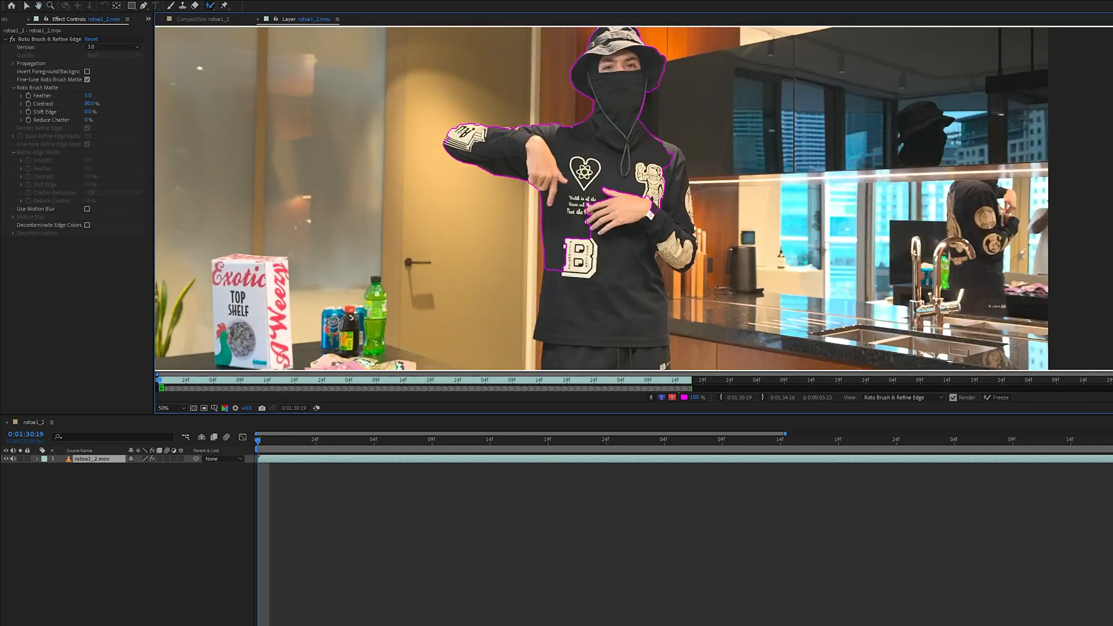
# - Propagate the Roto Brush 3.0 matte through the remaining frames of the work area
pyautogui.moveTo(681, 153); pyautogui.dragTo(685, 244)
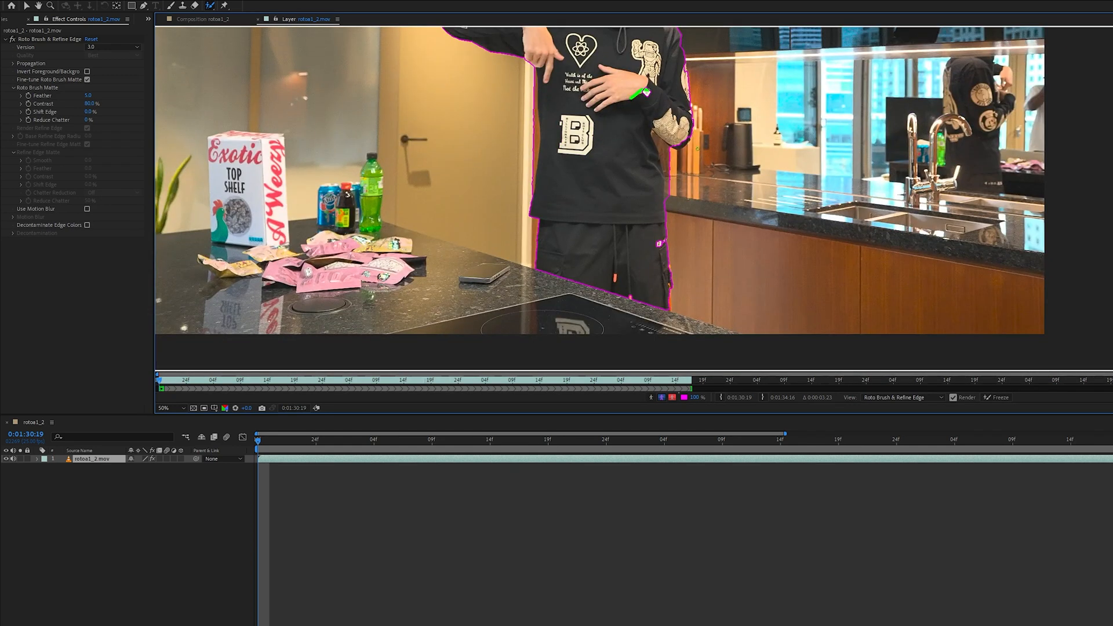
pyautogui.click(167, 408)
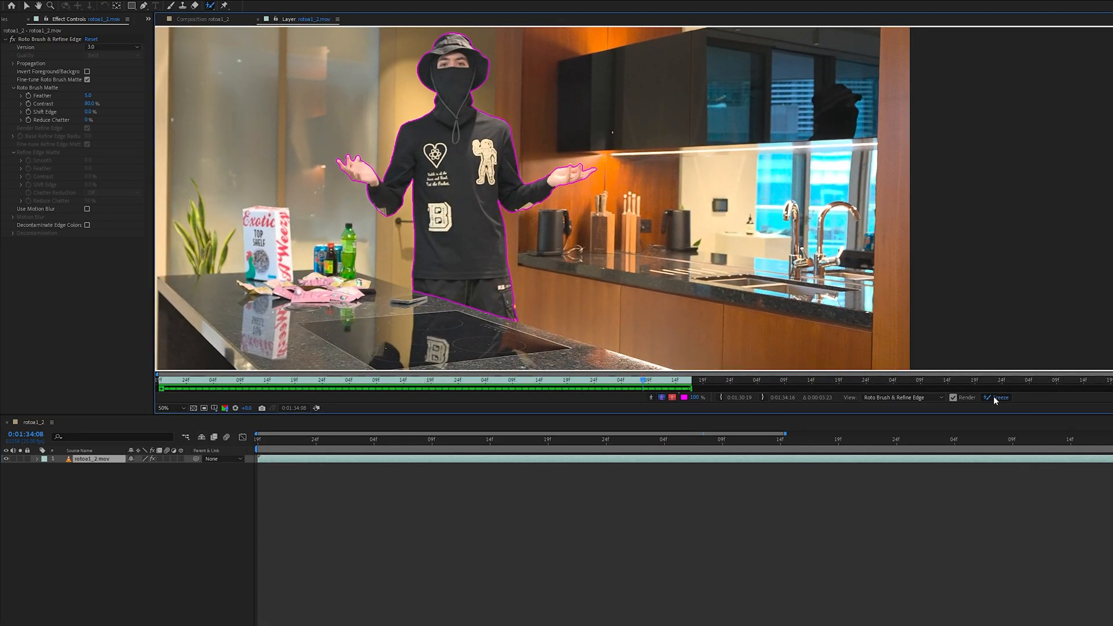
# - Freeze the tracked Roto Brush results in the Layer panel
pyautogui.click(998, 396)
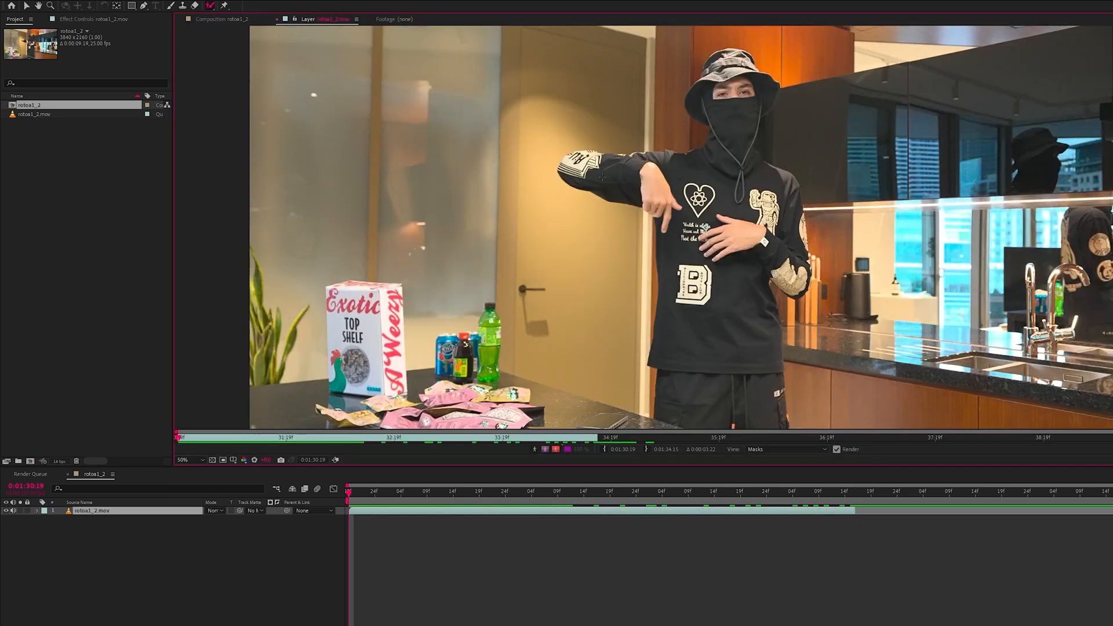
# - Switch to regular After Effects and outline the person with Roto Brush version 2.0
pyautogui.click(89, 18)
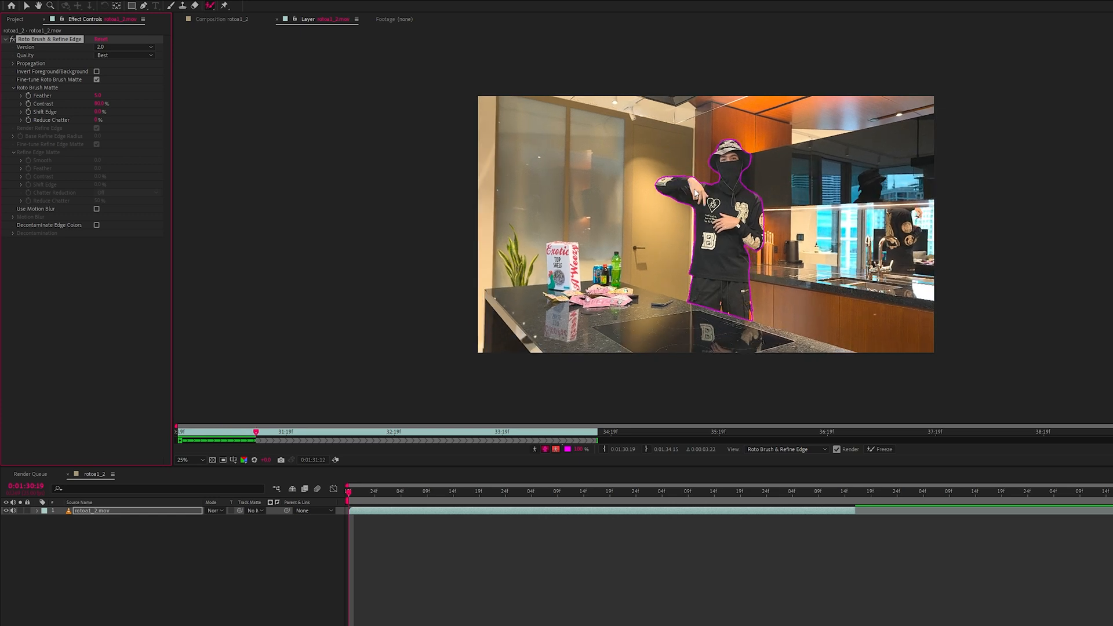
# - Propagate the Roto Brush 2.0 matte forward and jump to a later frame to check it
pyautogui.click(373, 433)
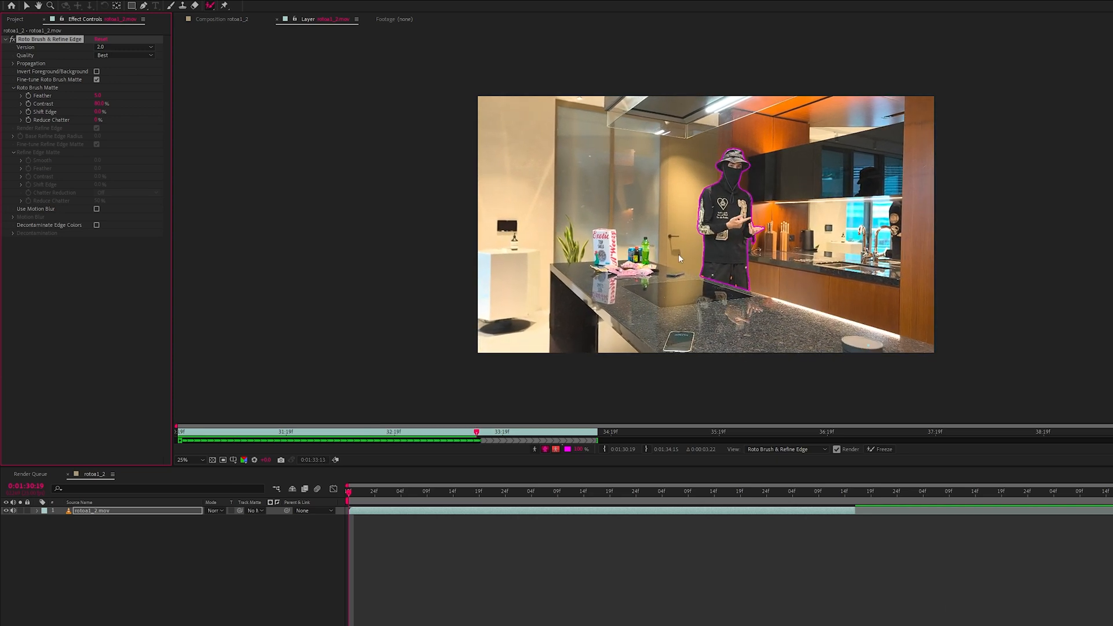
pyautogui.click(782, 509)
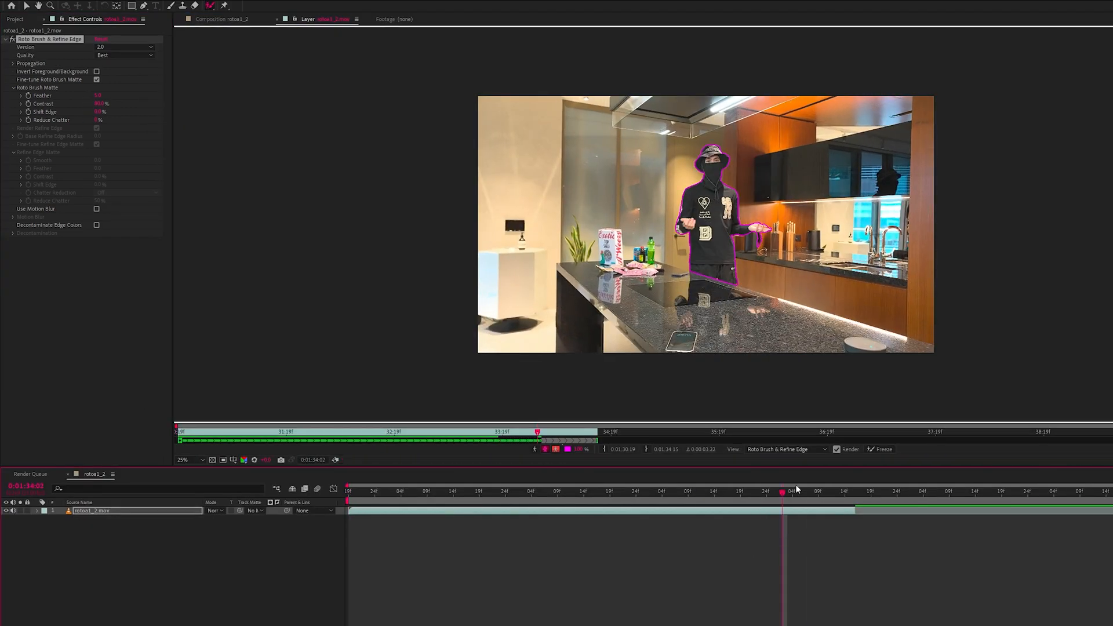